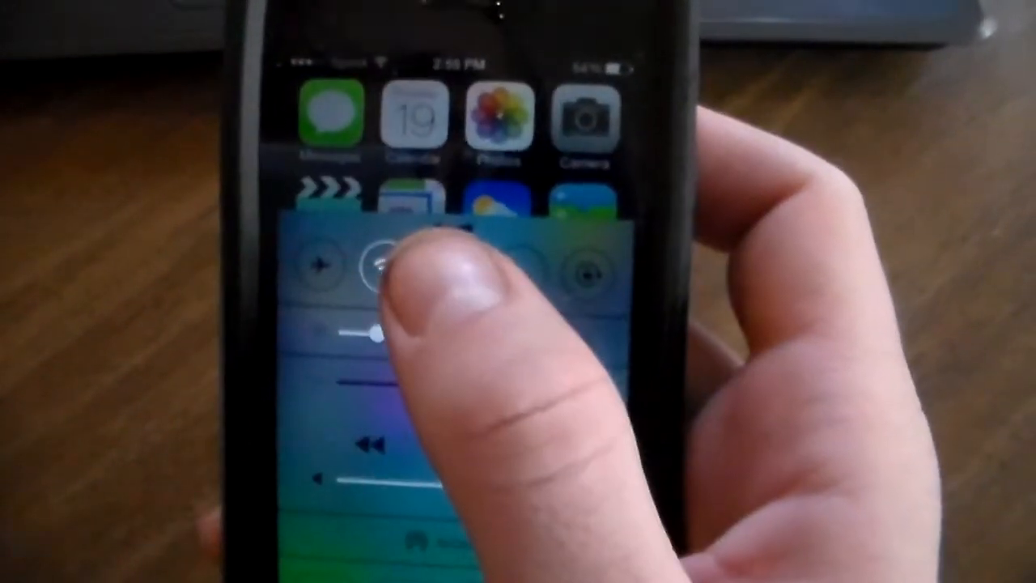
Step: Turn Bluetooth on from Control Center so its icon shows as enabled
{"action": "left_click", "coordinate": [456, 288]}
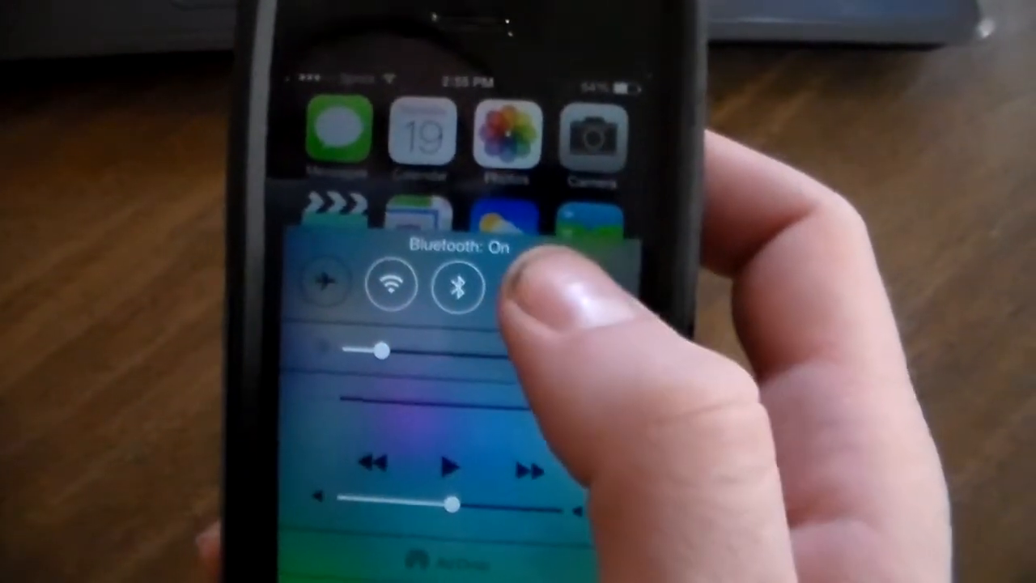